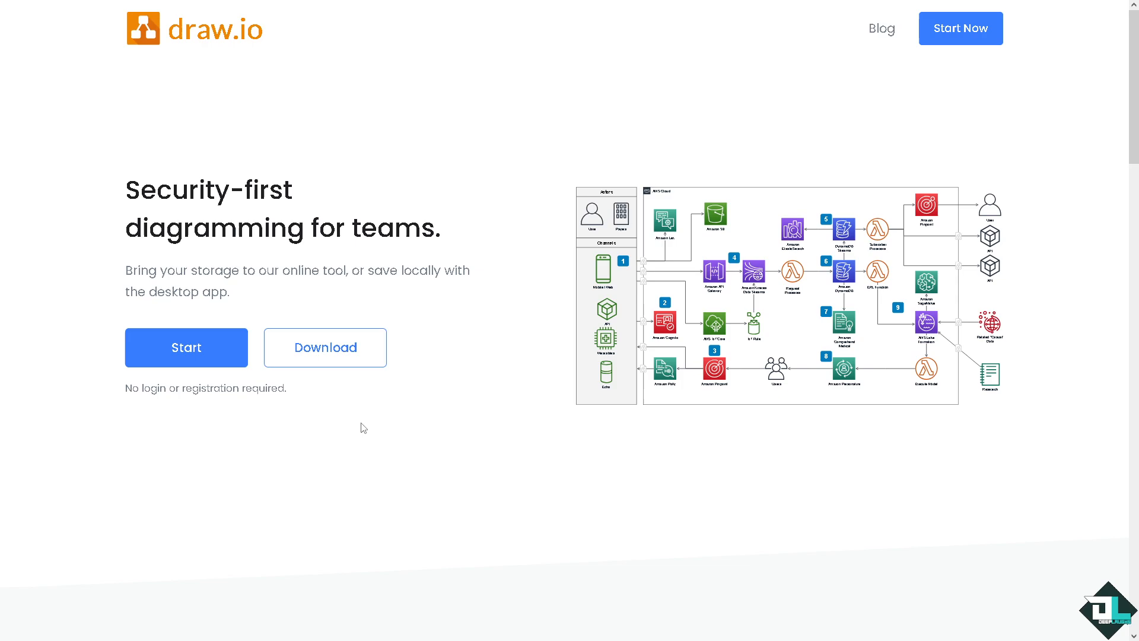
{"action": "mouse_move", "coordinate": [367, 426]}
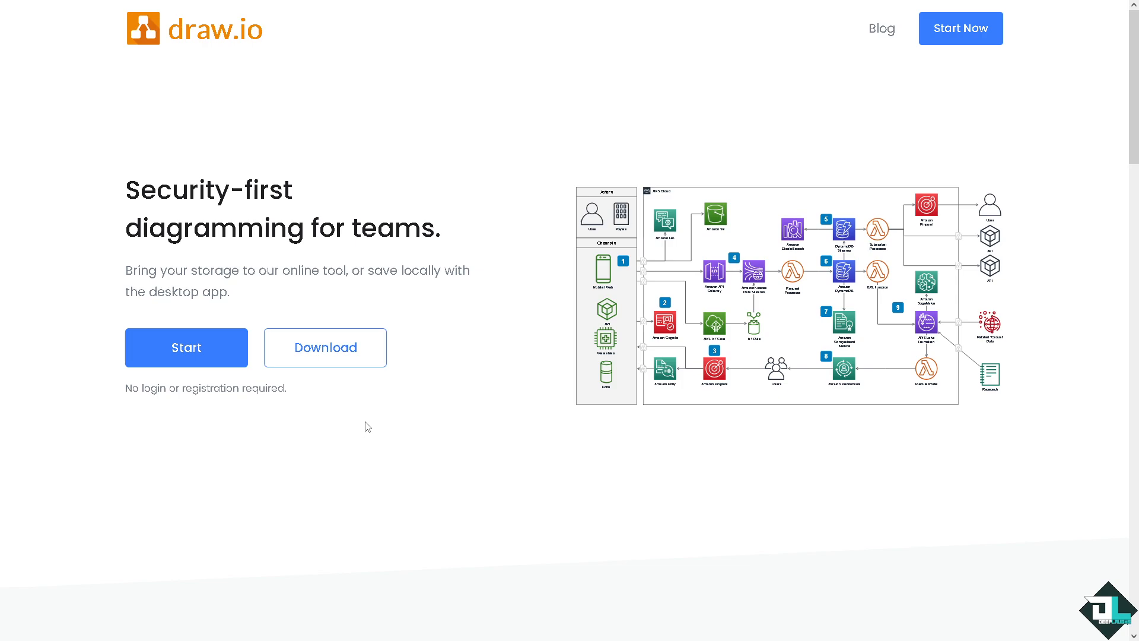
{"action": "mouse_move", "coordinate": [366, 421]}
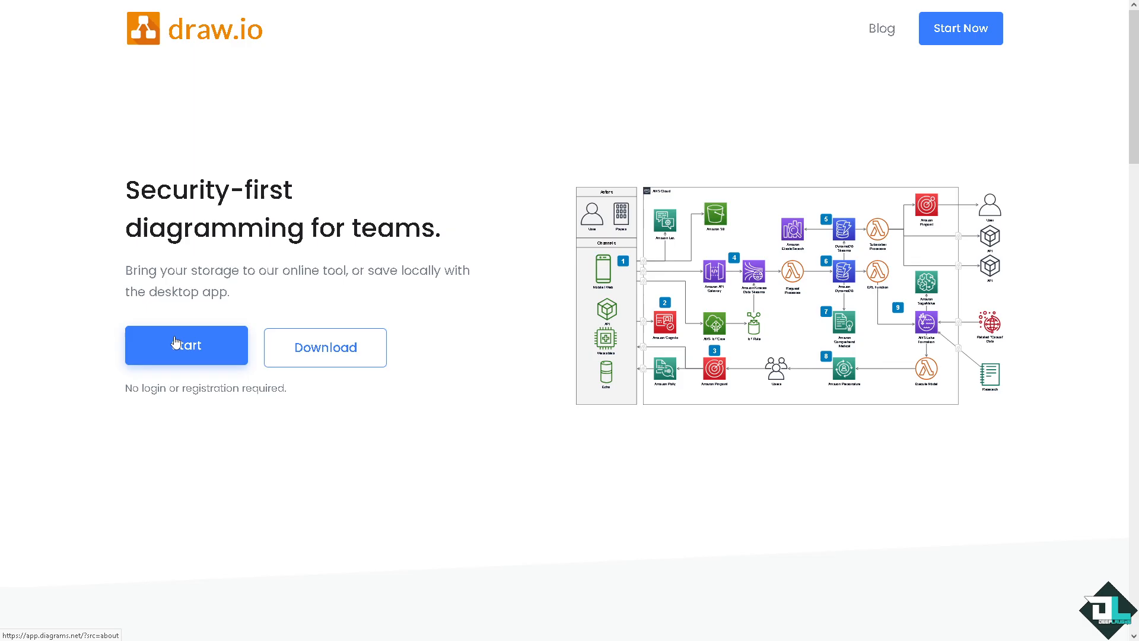
Start the draw.io online editor from the website's home page
{"action": "left_click", "coordinate": [186, 345]}
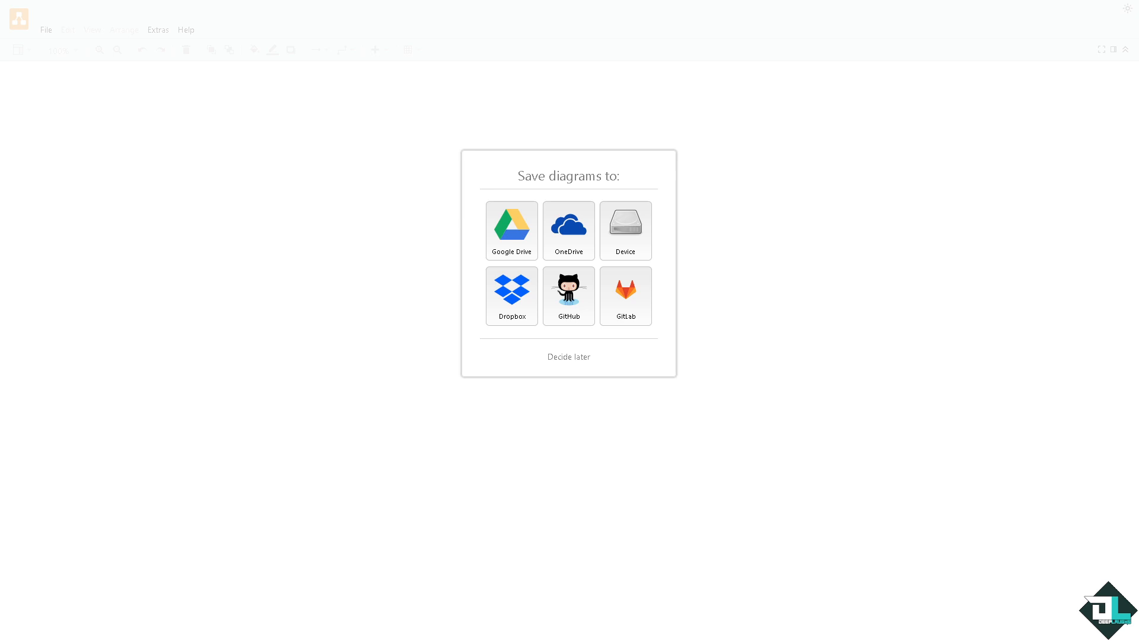
Choose Decide later for storage and reach the canvas with the title image
{"action": "left_click", "coordinate": [568, 357]}
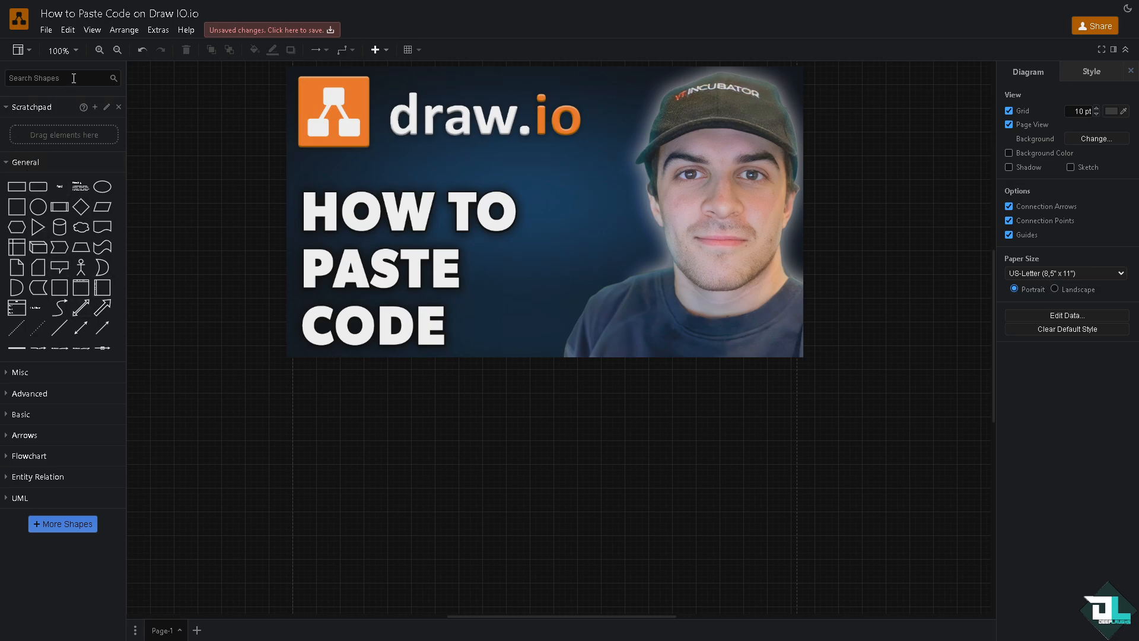
Search shapes for TEXT and drop the Heading text block below the title image
{"action": "type", "text": "TEXT"}
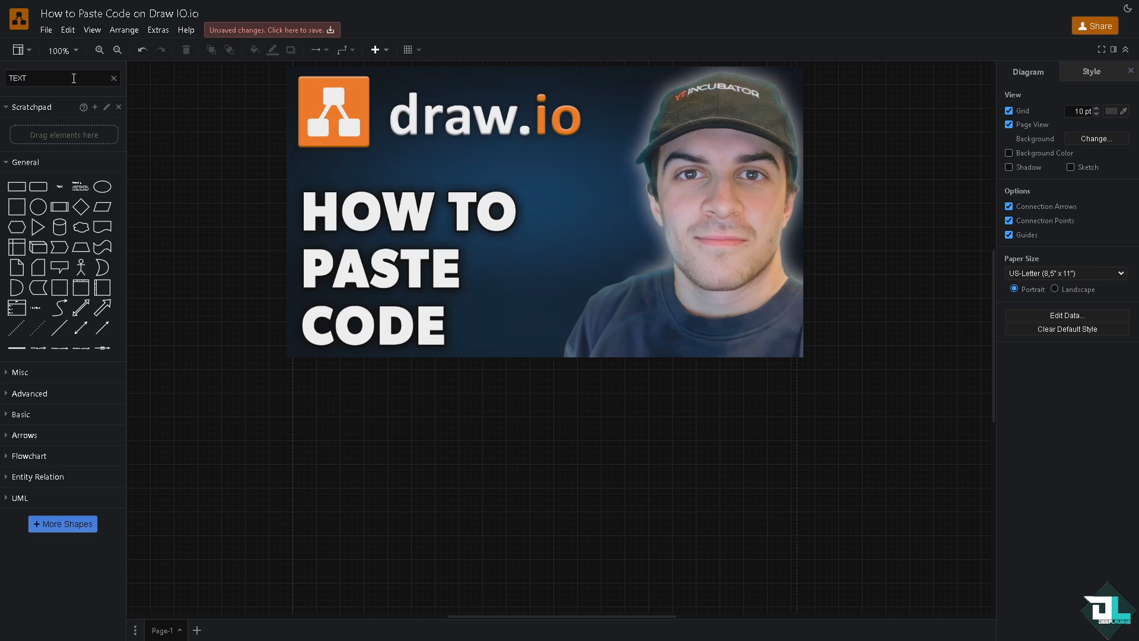
{"action": "type", "text": "TEXT"}
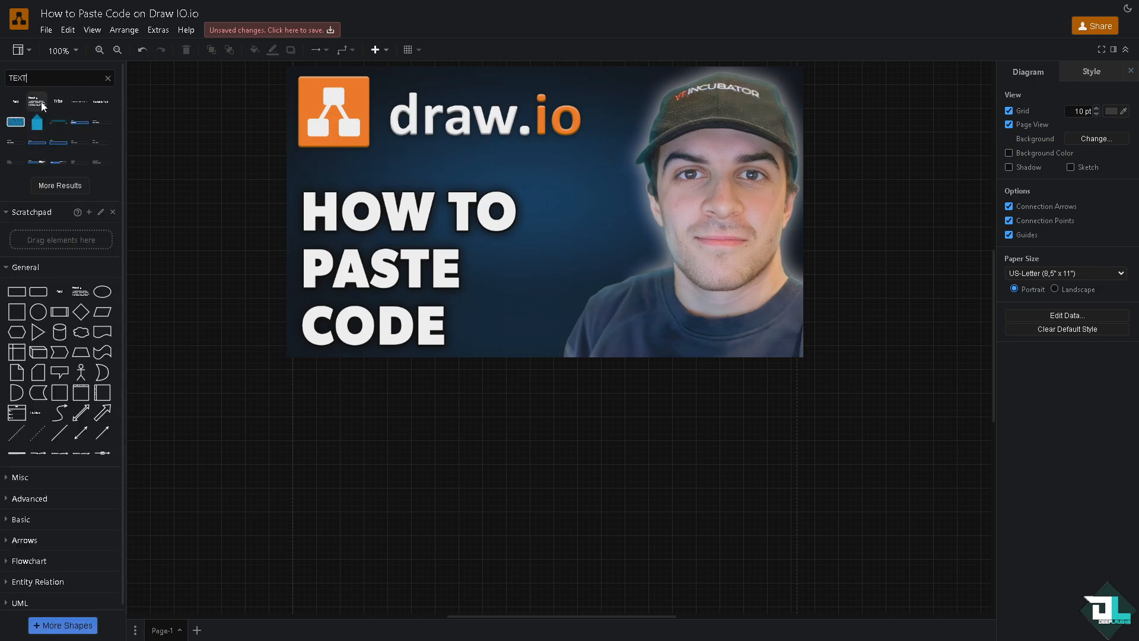
{"action": "mouse_move", "coordinate": [37, 101]}
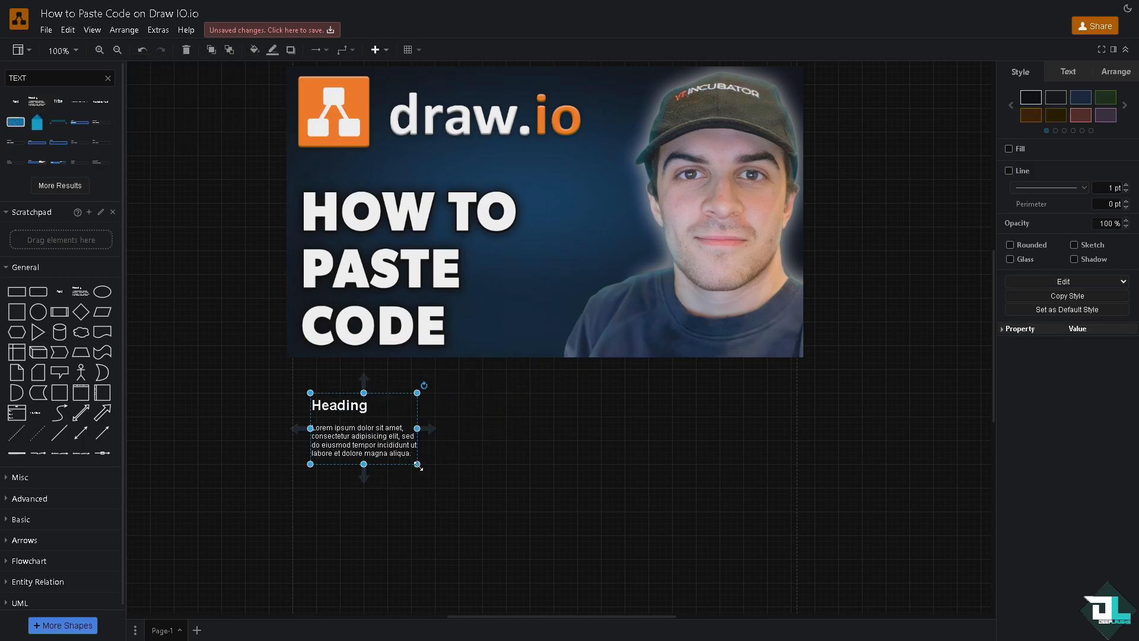
{"action": "left_click_drag", "start_coordinate": [420, 470], "coordinate": [624, 589]}
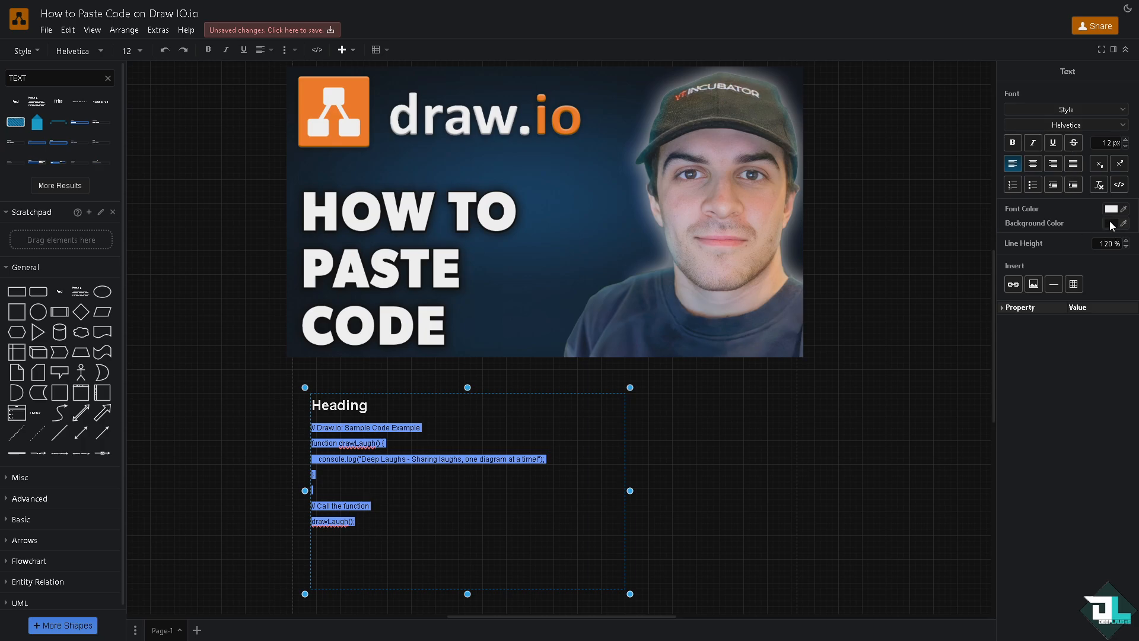
Colour the pasted code orange via Font Color and retitle the heading CODE
{"action": "left_click", "coordinate": [1121, 209]}
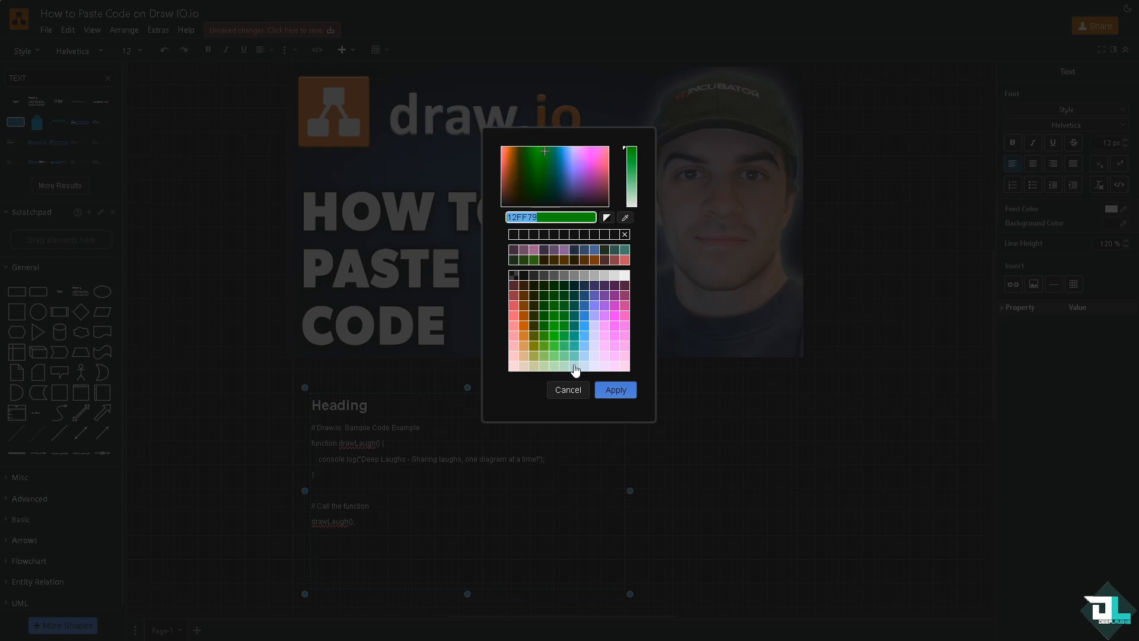
{"action": "left_click", "coordinate": [569, 201]}
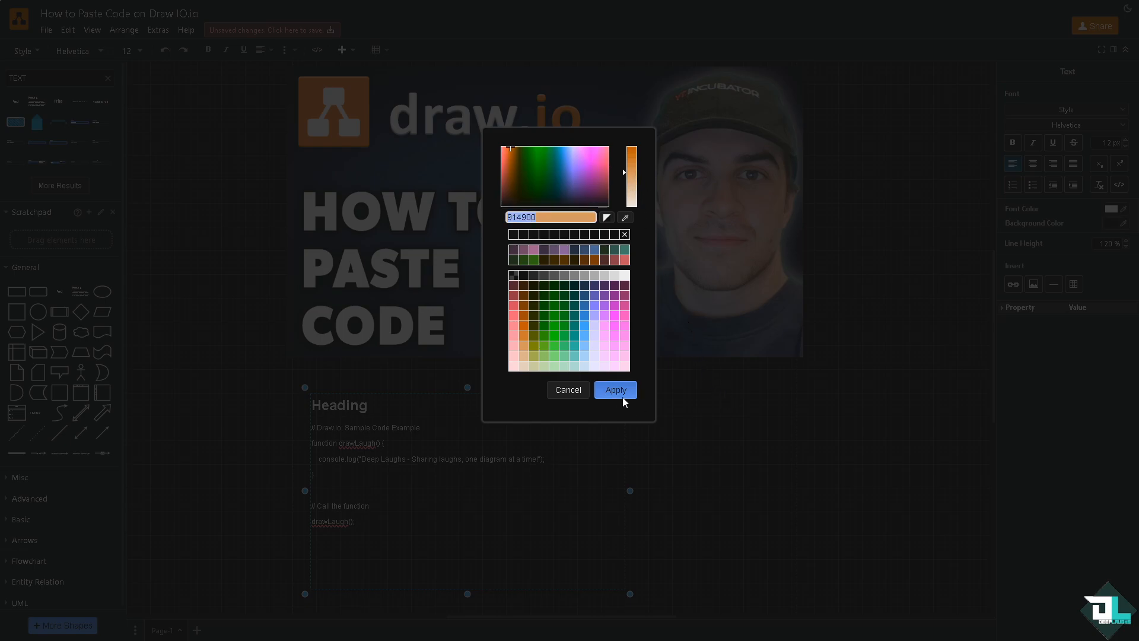
{"action": "left_click", "coordinate": [615, 389]}
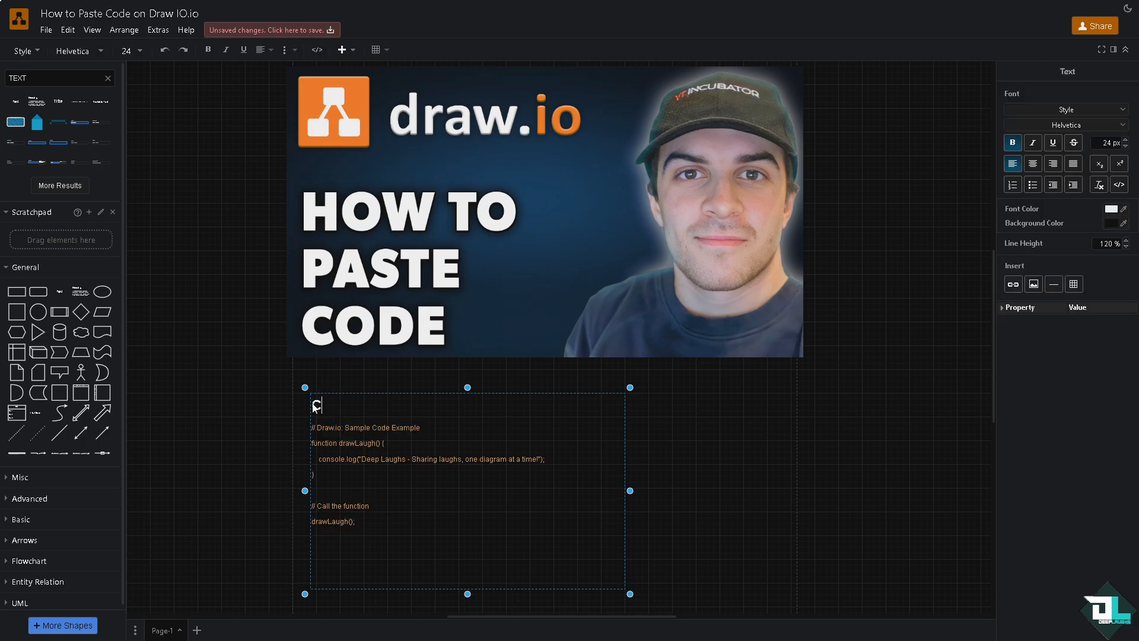
{"action": "double_click", "coordinate": [331, 406]}
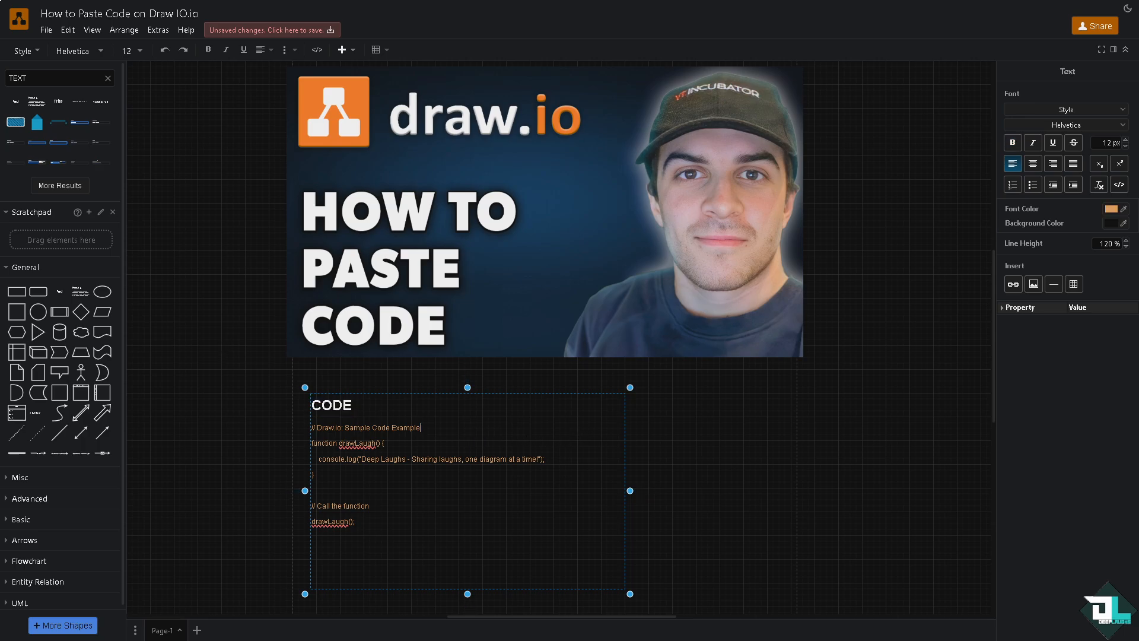
{"action": "left_click", "coordinate": [185, 277]}
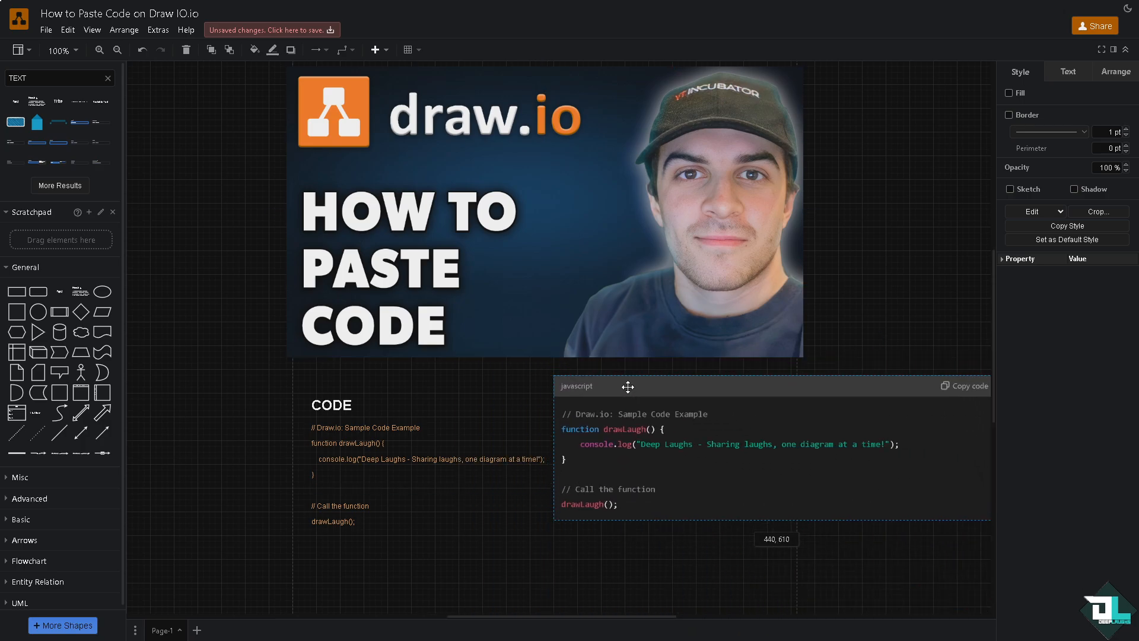
Position the pasted code screenshot right of the CODE block, then bring up developer tools with F12
{"action": "left_click_drag", "start_coordinate": [626, 385], "coordinate": [672, 389]}
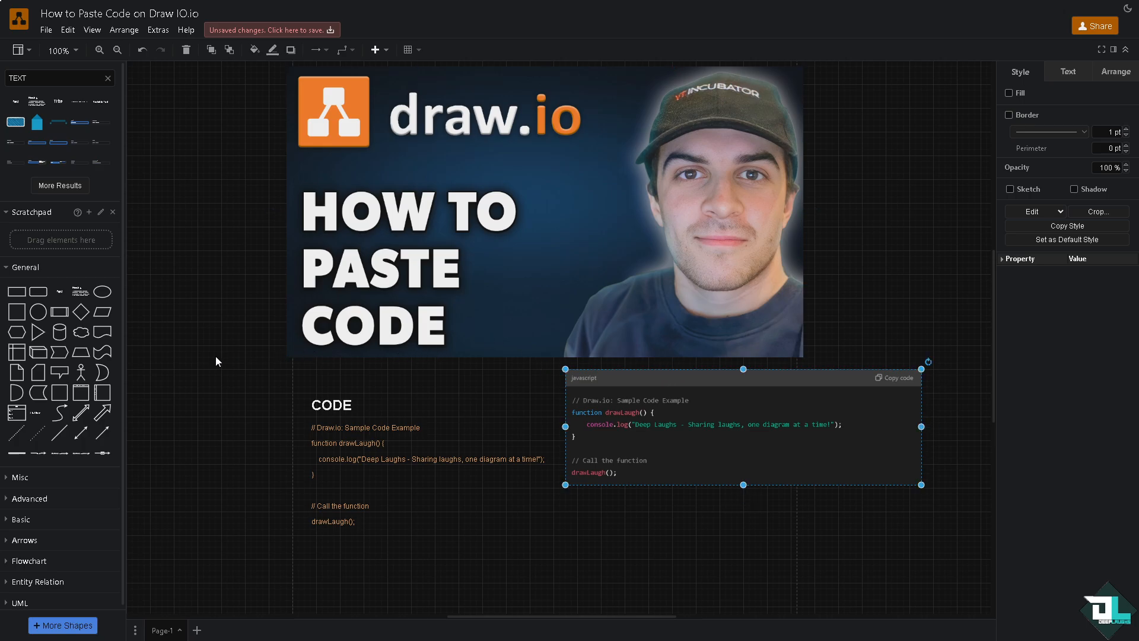
{"action": "key", "text": "f12"}
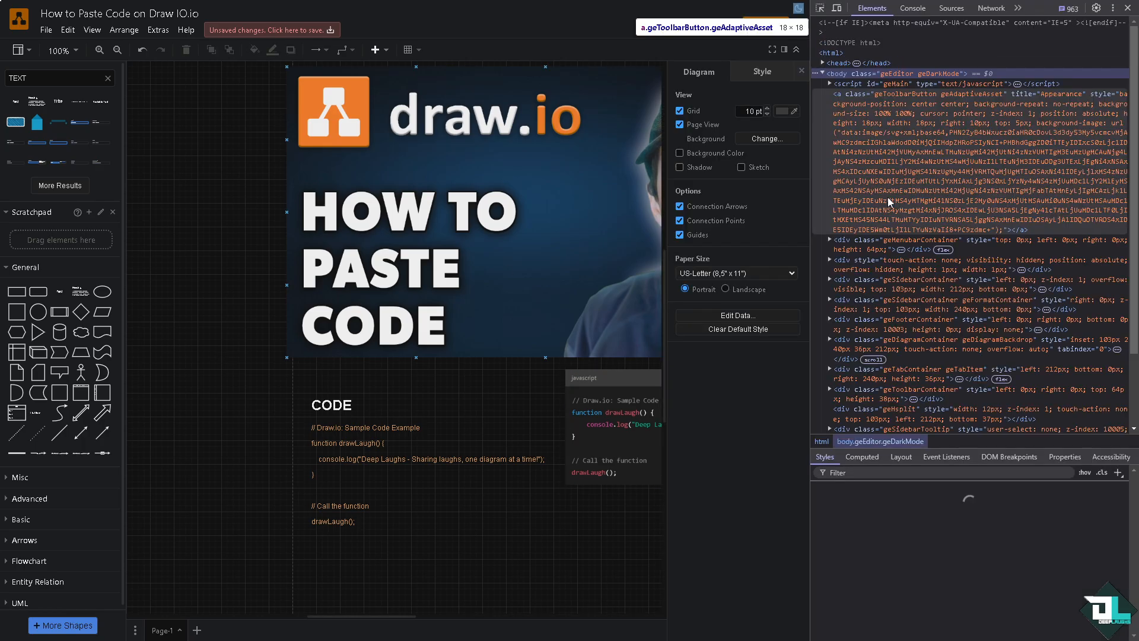
{"action": "left_click", "coordinate": [913, 8]}
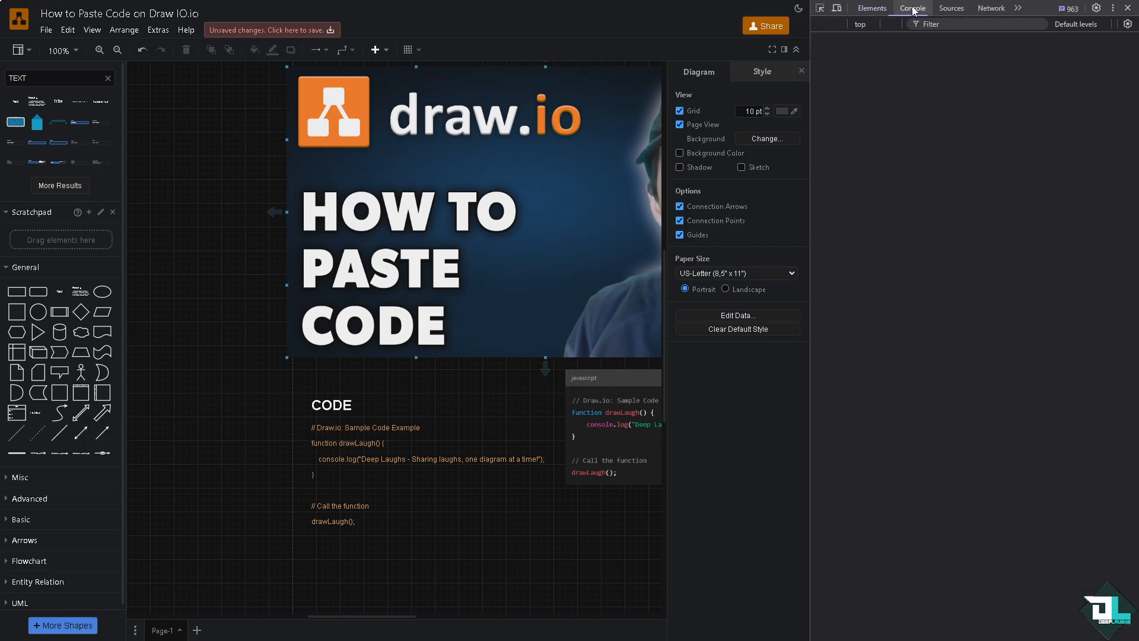
{"action": "left_click", "coordinate": [991, 8]}
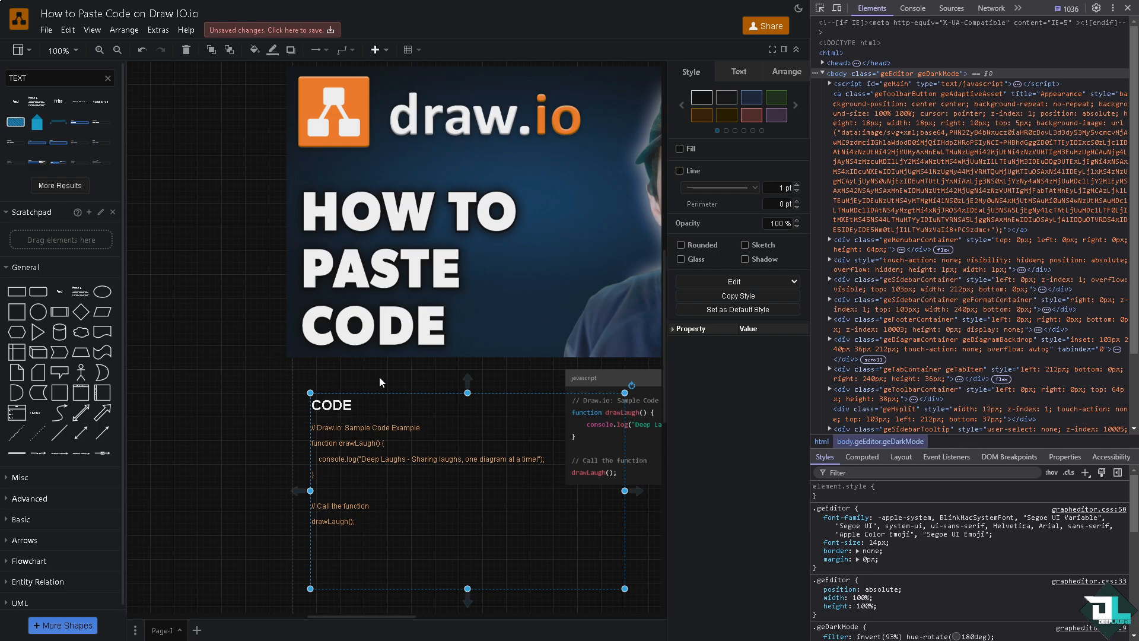
{"action": "mouse_move", "coordinate": [518, 325]}
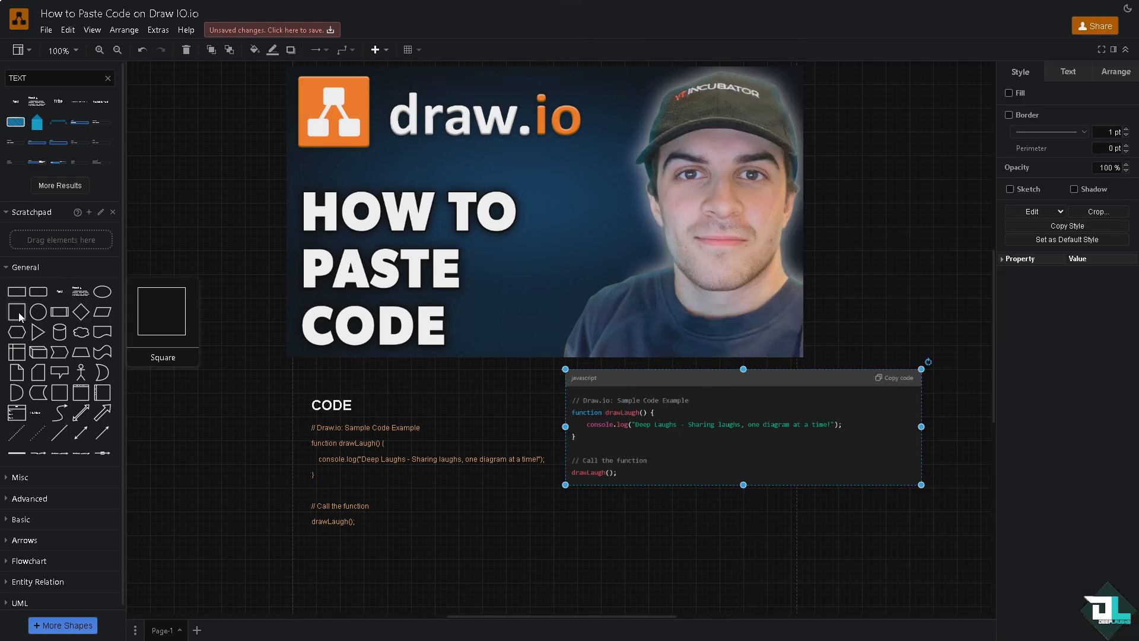
{"action": "mouse_move", "coordinate": [102, 353]}
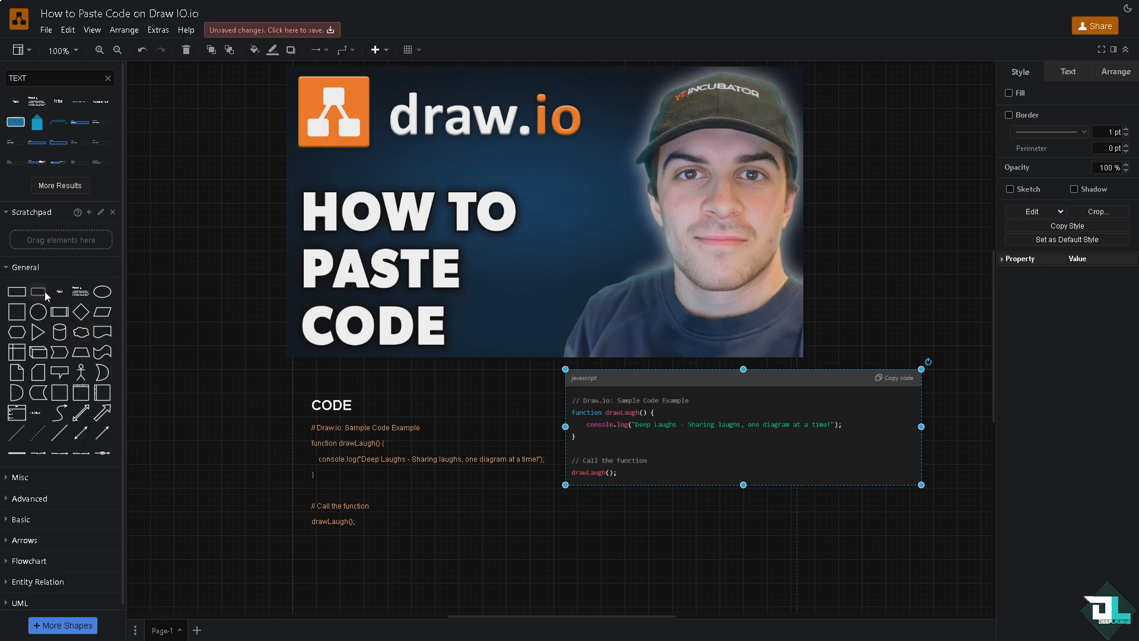
Place a rounded rectangle left of the CODE block and run a connector arrow to the code
{"action": "left_click_drag", "start_coordinate": [16, 292], "coordinate": [269, 381]}
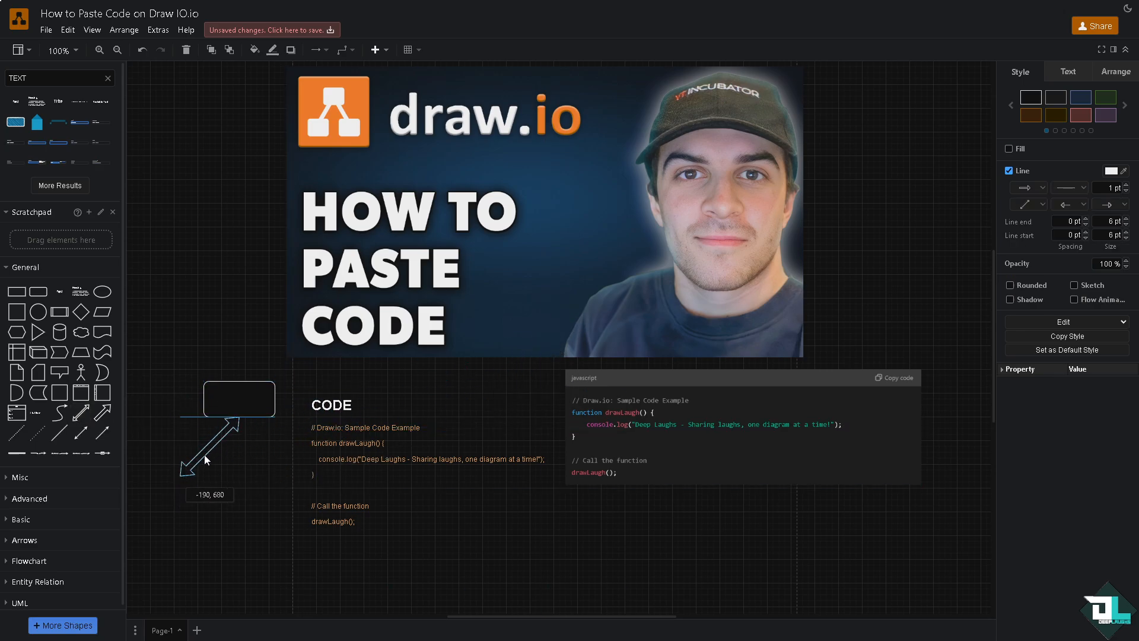
{"action": "left_click_drag", "start_coordinate": [206, 460], "coordinate": [302, 455]}
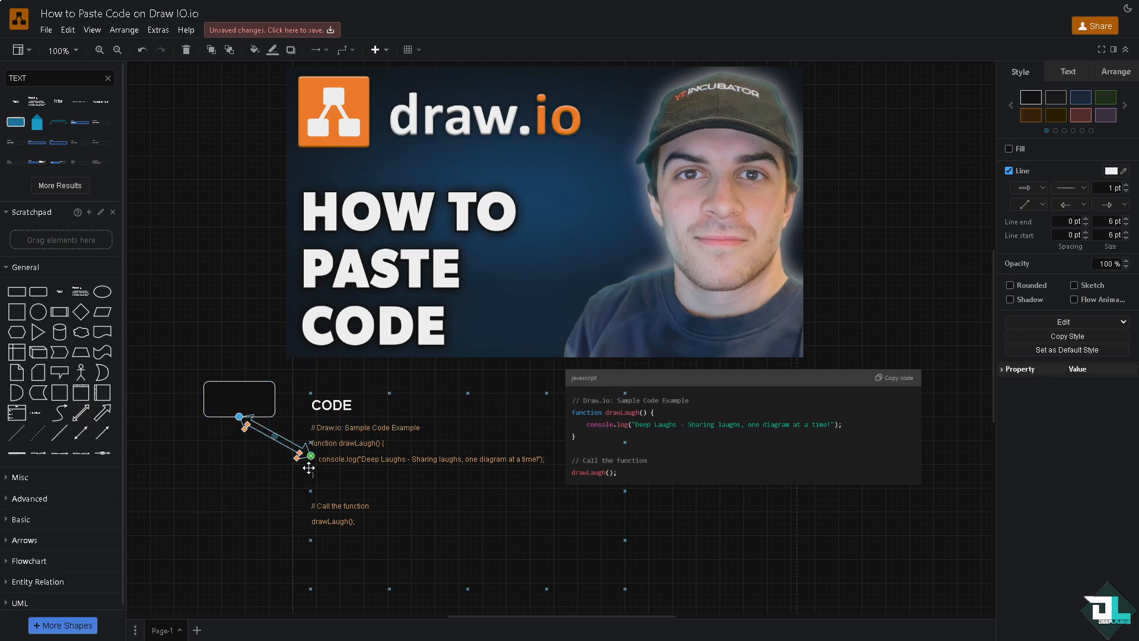